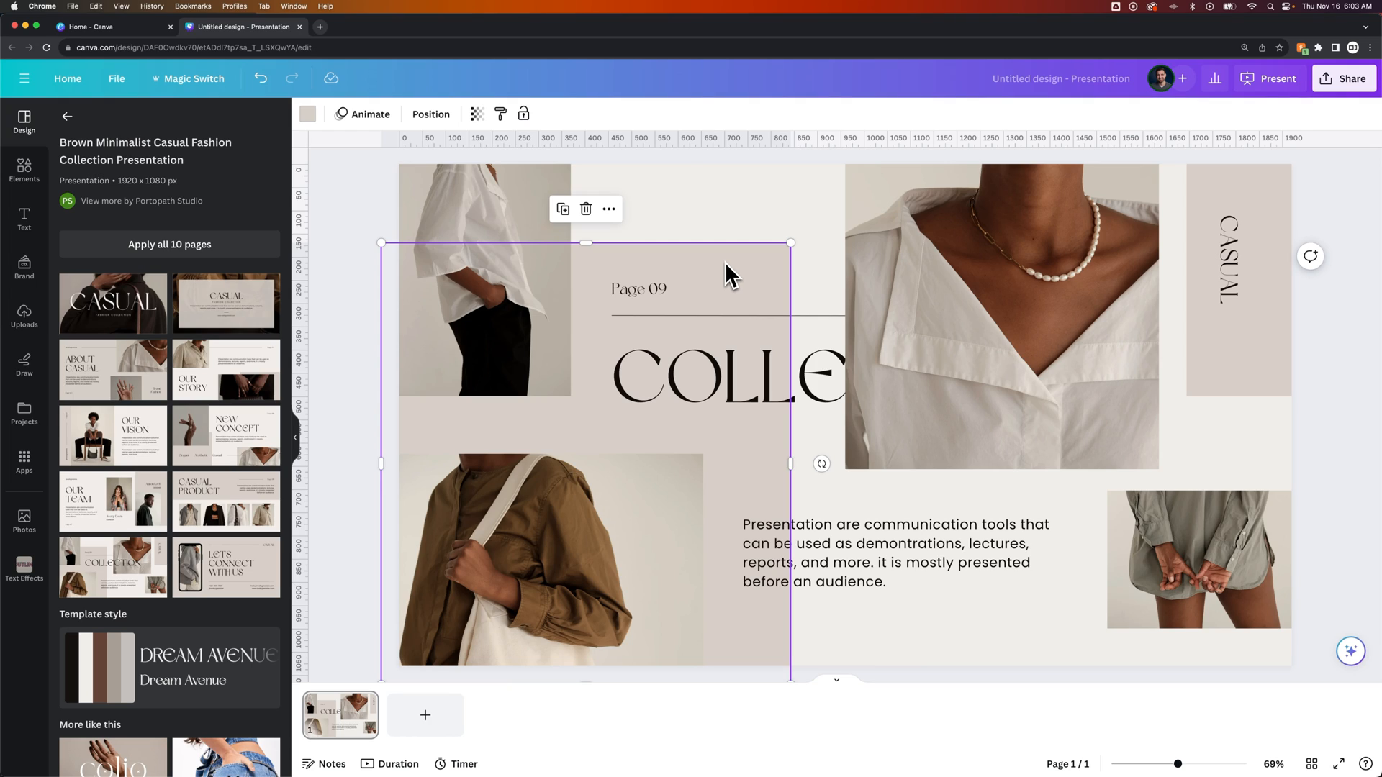
- Show the slide's layers list via the necklace photo's Layer > Show layers action
{"action": "left_click", "coordinate": [723, 379]}
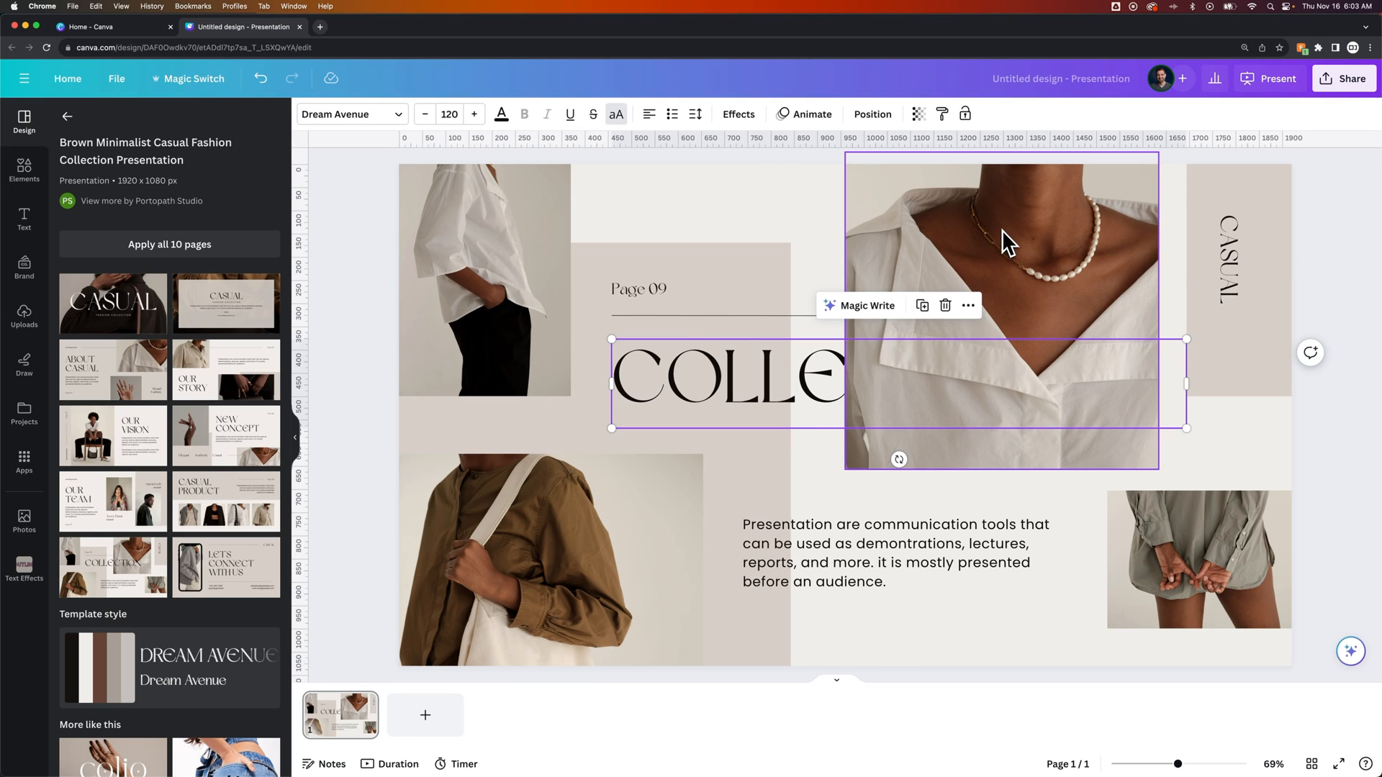
{"action": "left_click", "coordinate": [1000, 246]}
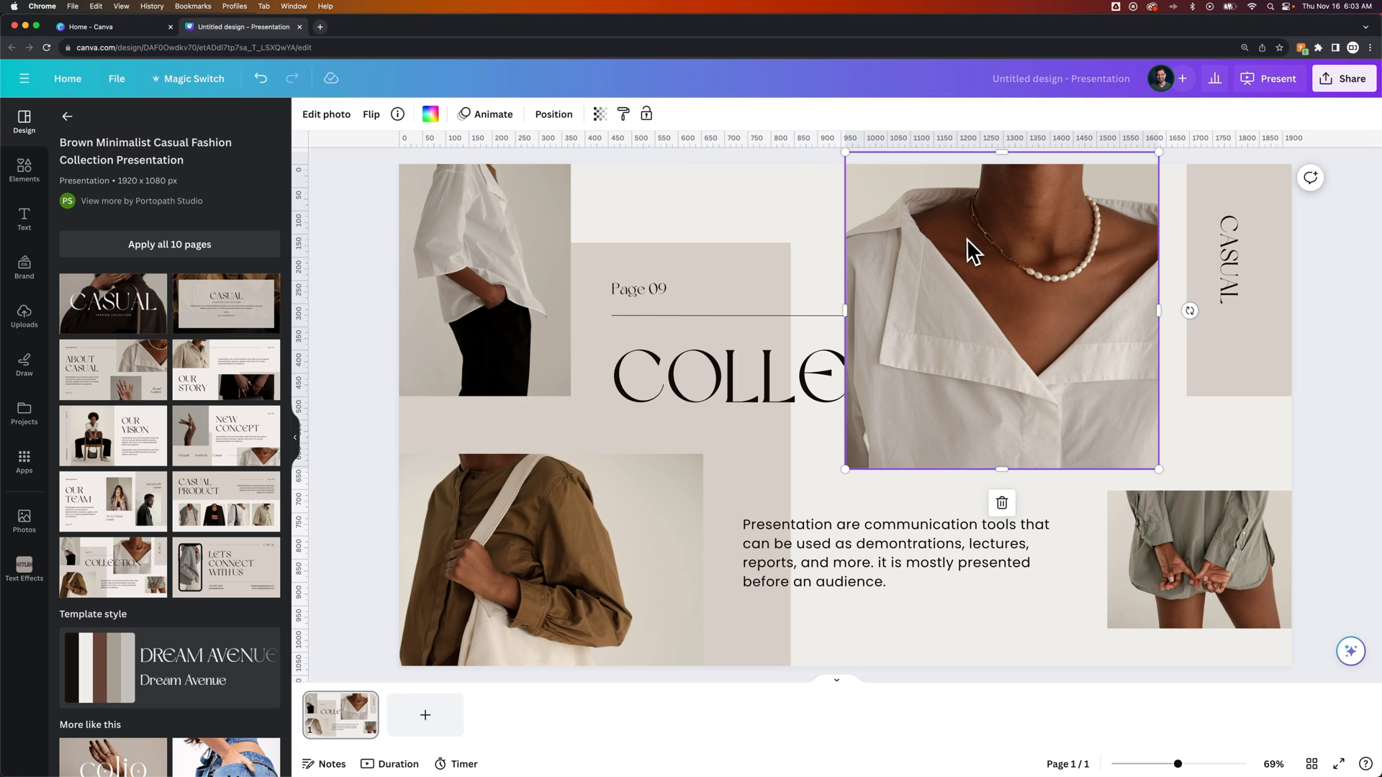
{"action": "mouse_move", "coordinate": [876, 250]}
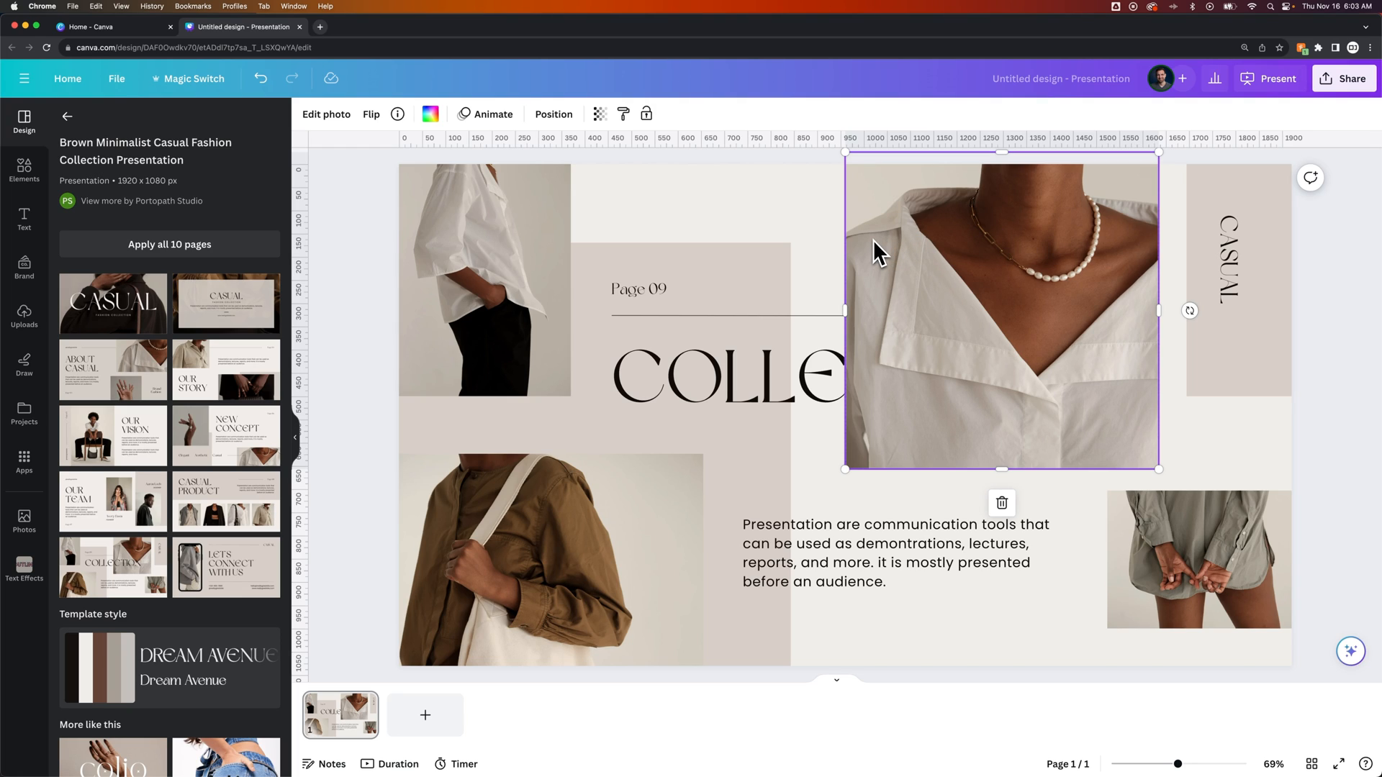
{"action": "right_click", "coordinate": [877, 251]}
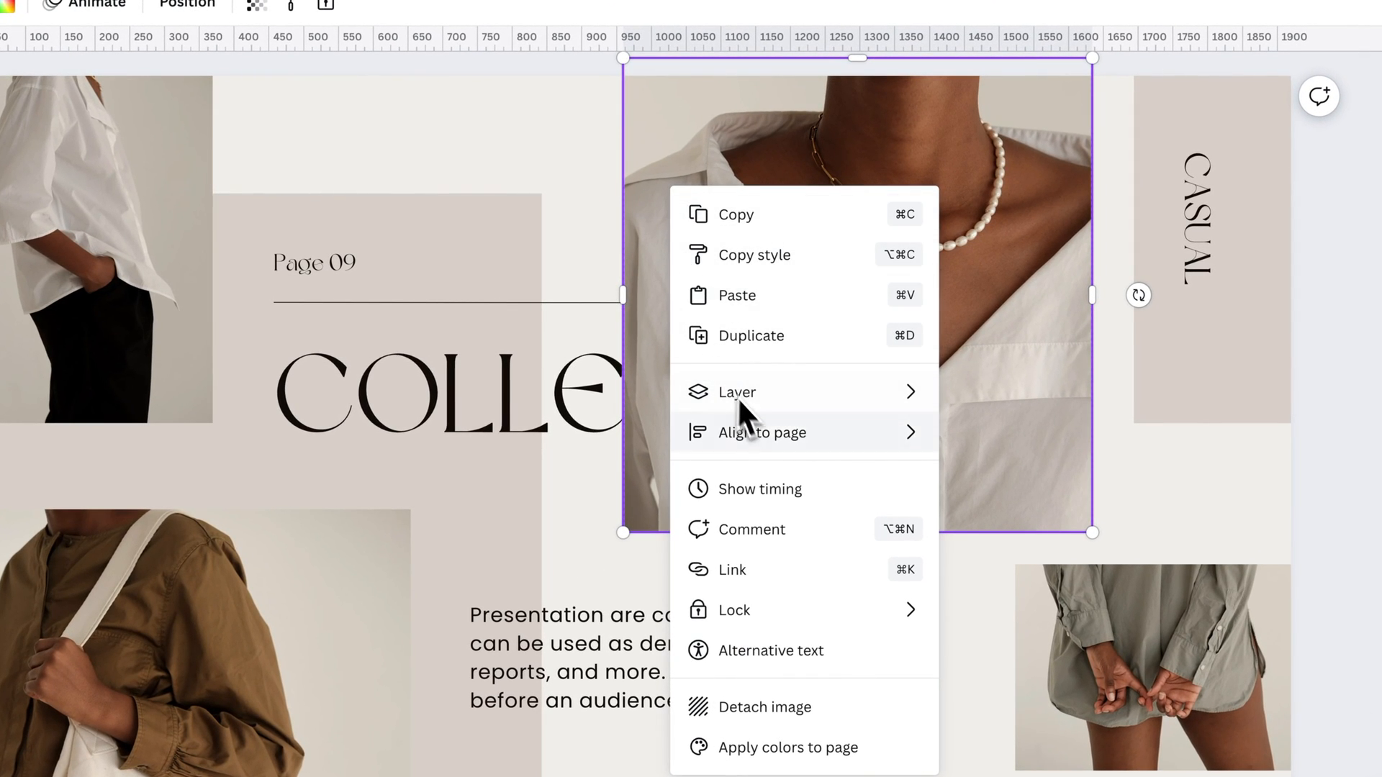
{"action": "mouse_move", "coordinate": [737, 392]}
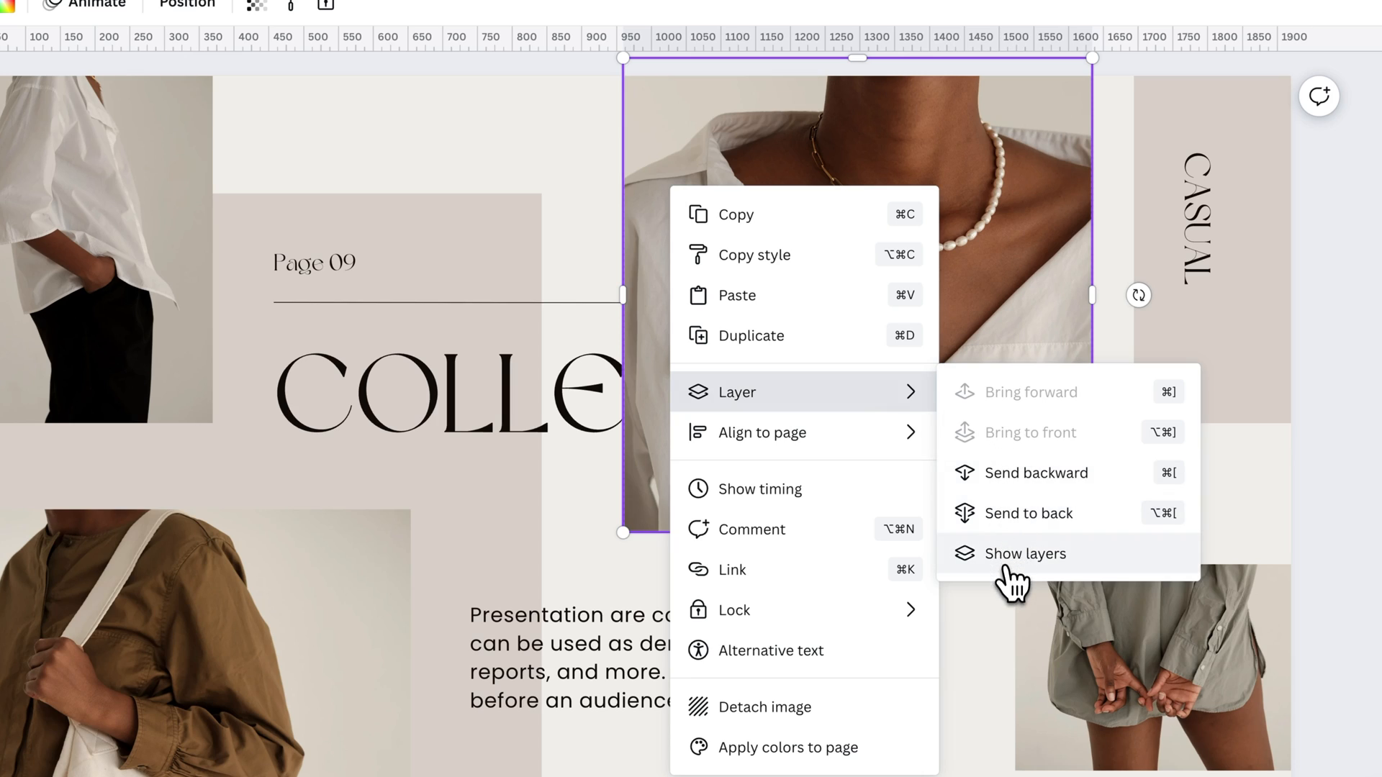
{"action": "left_click", "coordinate": [1025, 553]}
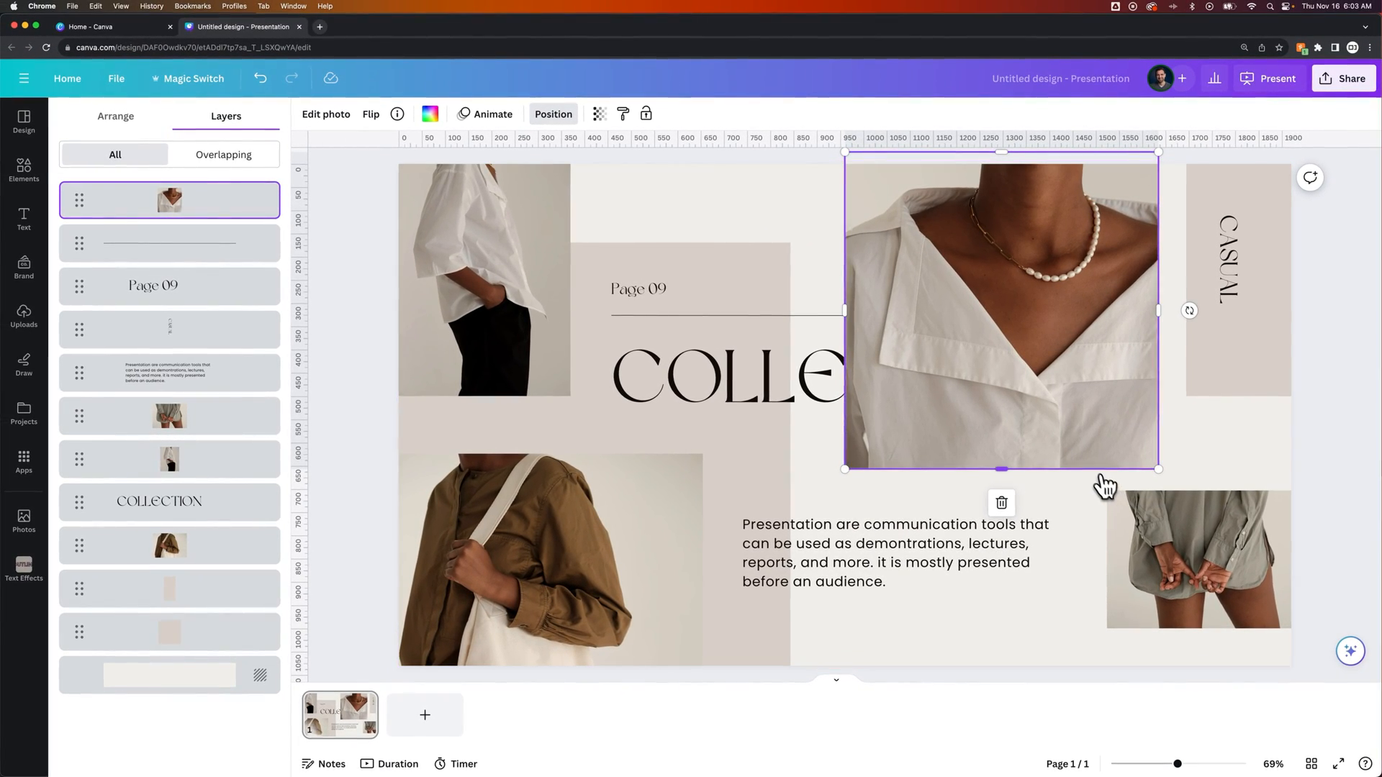
{"action": "mouse_move", "coordinate": [205, 209]}
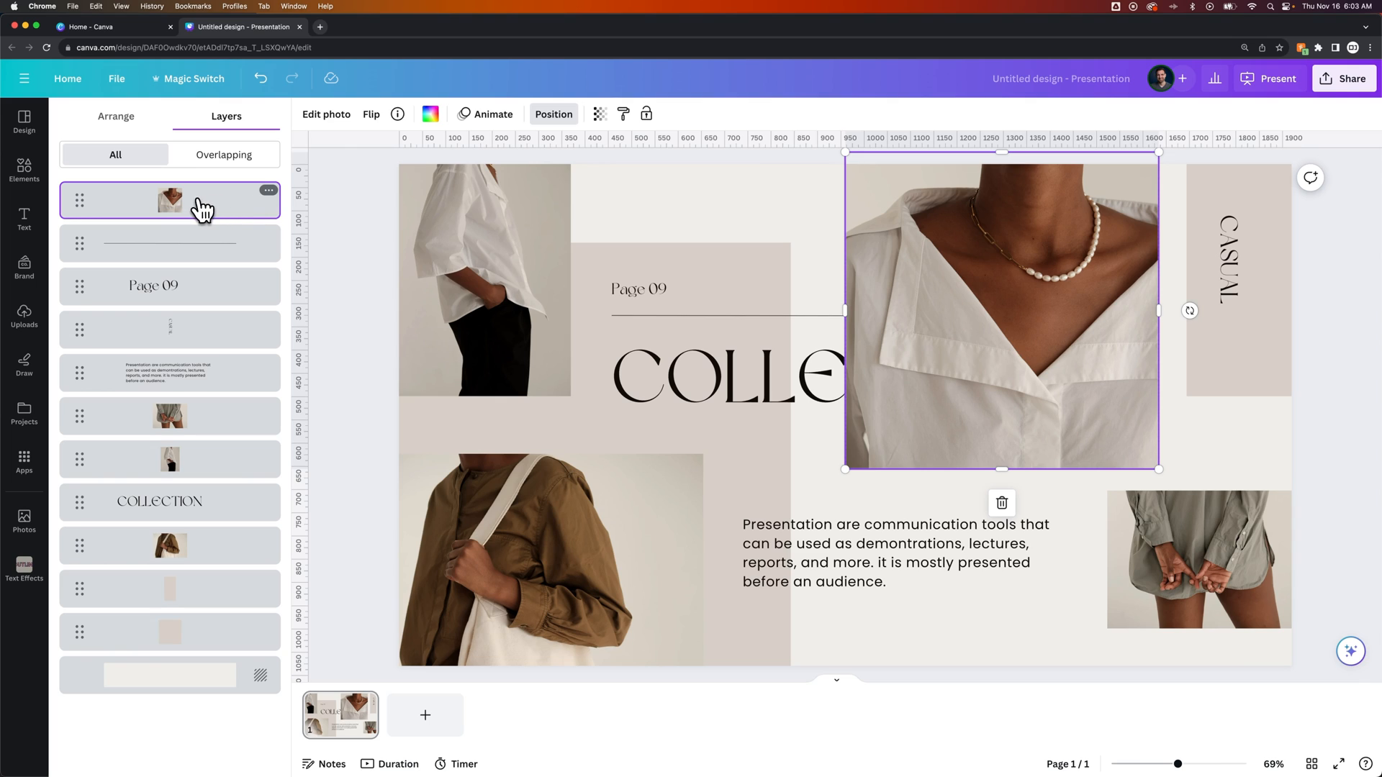
{"action": "left_click", "coordinate": [170, 371]}
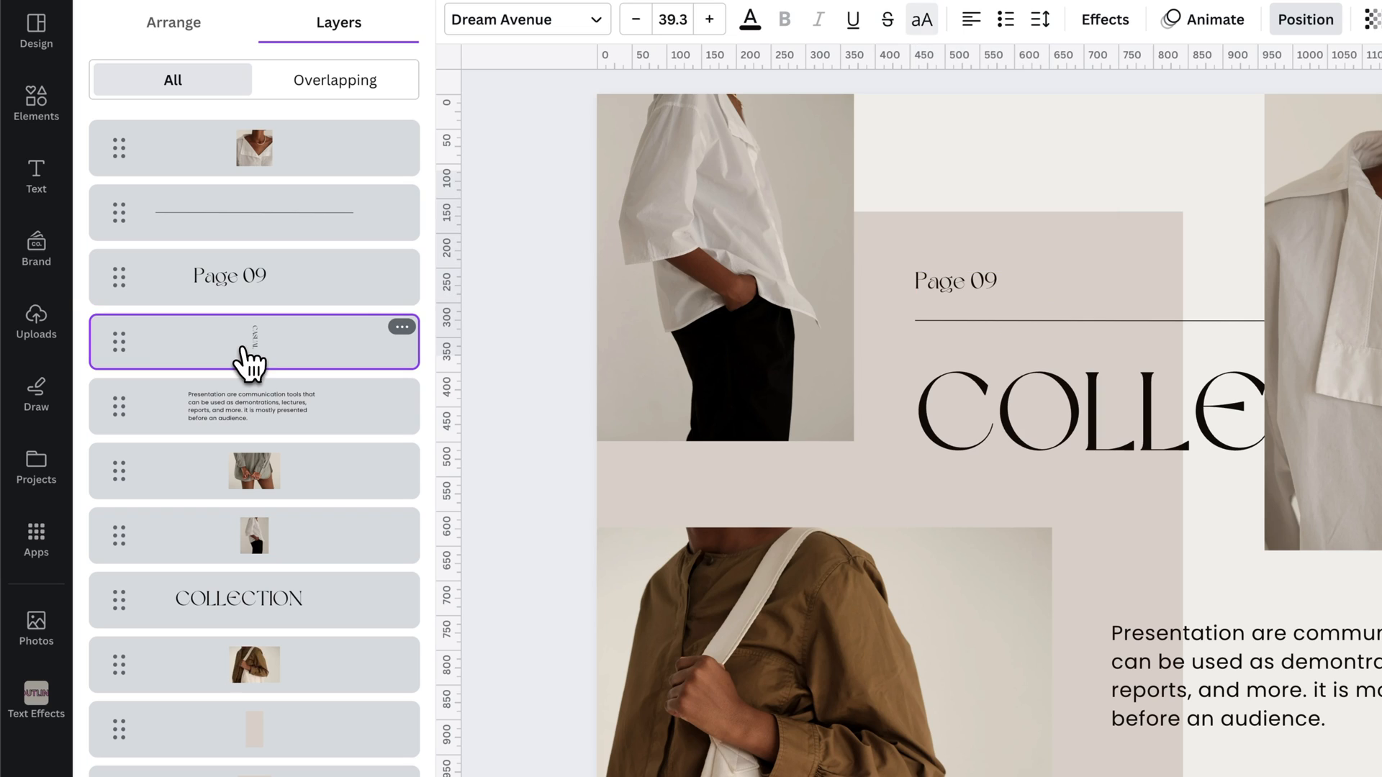
{"action": "left_click", "coordinate": [254, 406]}
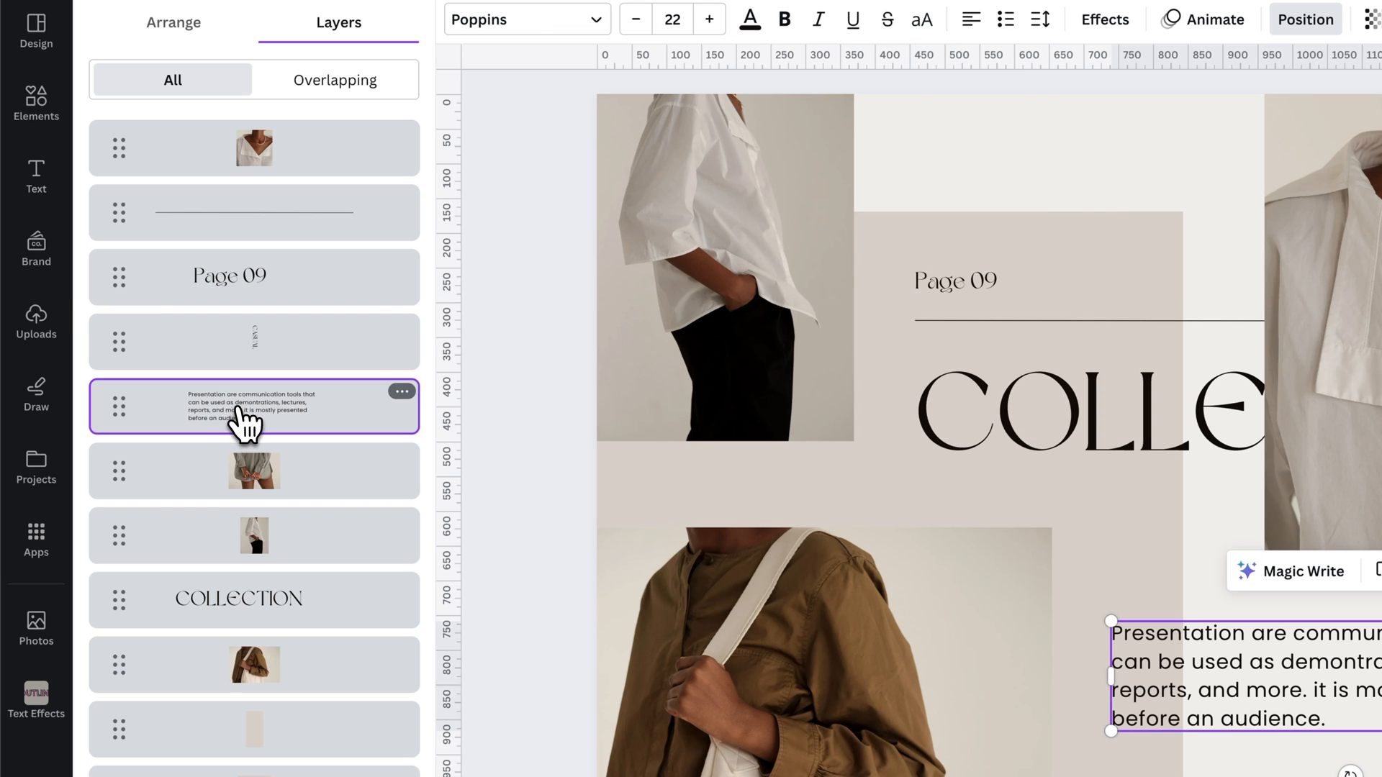
{"action": "left_click", "coordinate": [254, 471]}
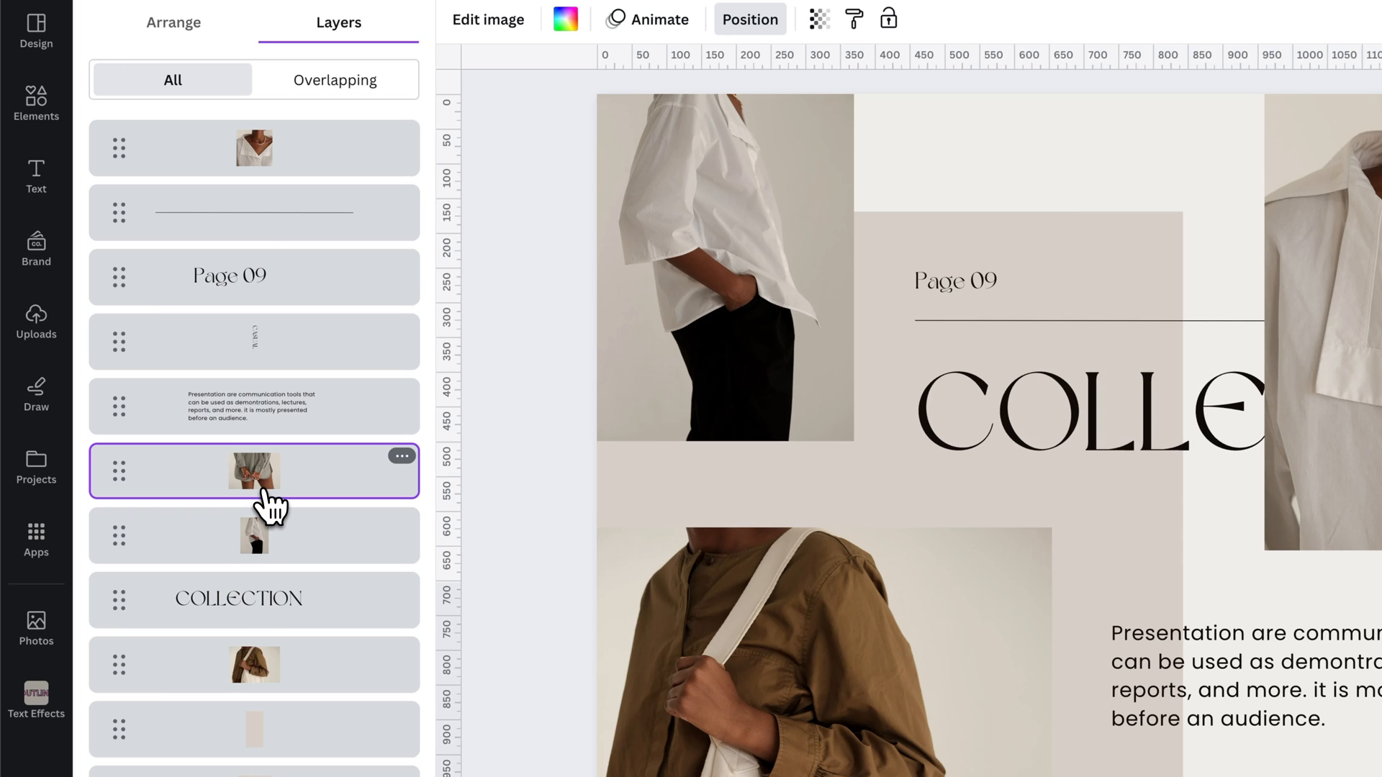
{"action": "left_click", "coordinate": [253, 601]}
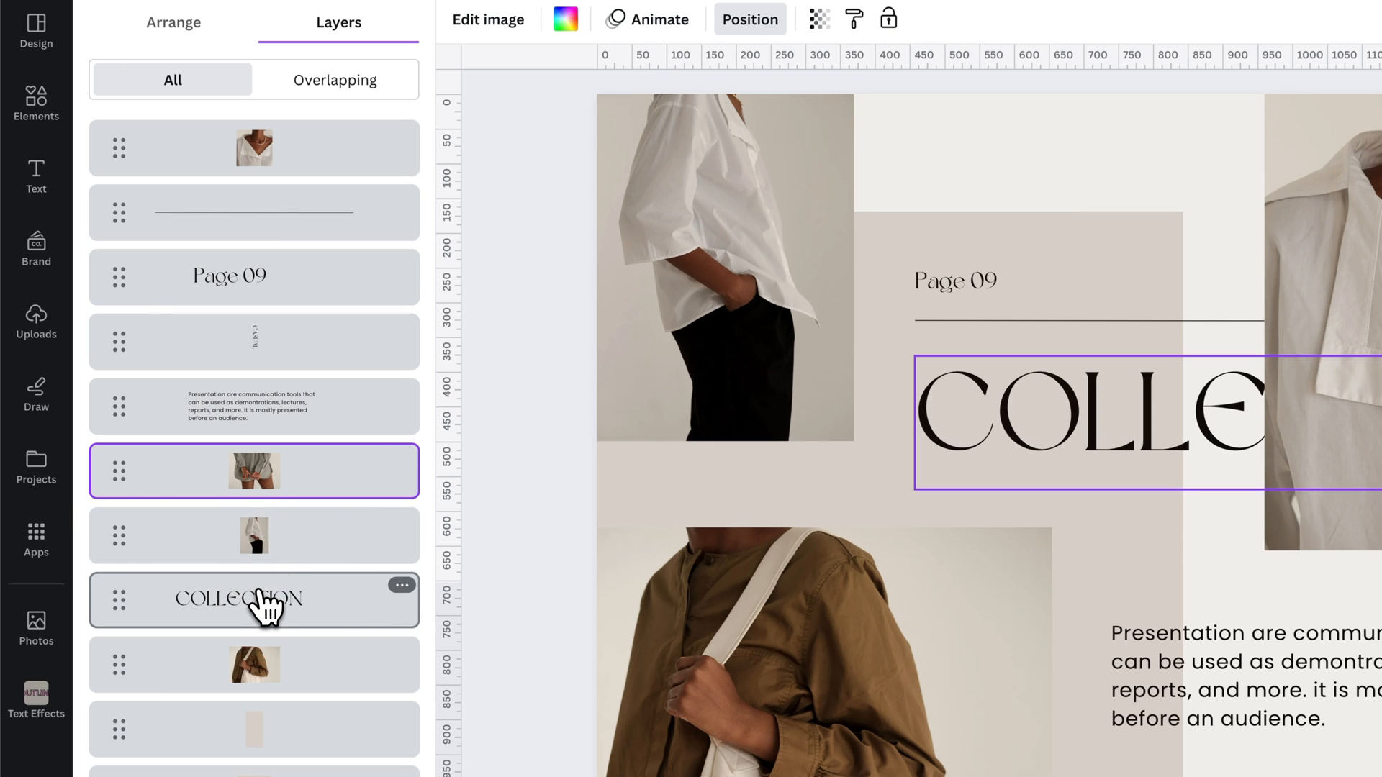
{"action": "left_click", "coordinate": [253, 599]}
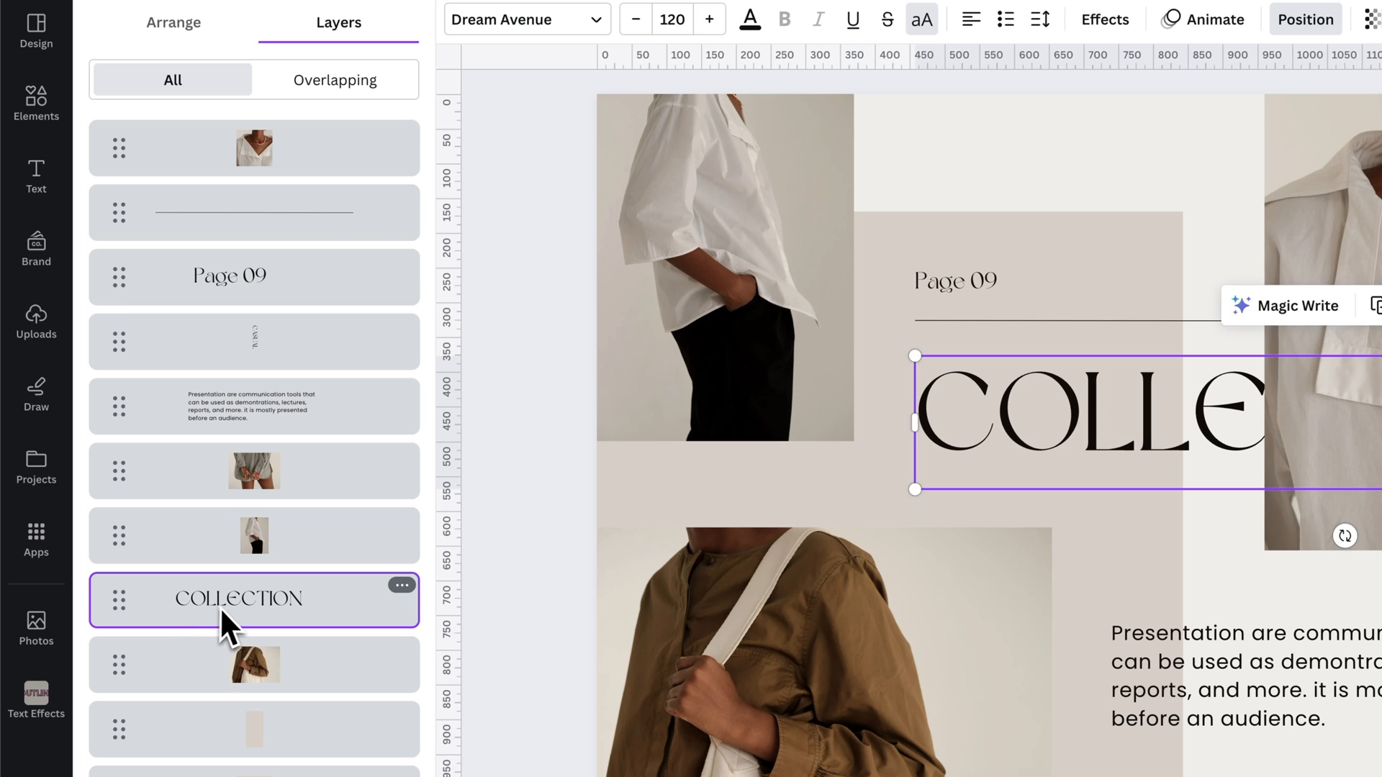
{"action": "mouse_move", "coordinate": [262, 618]}
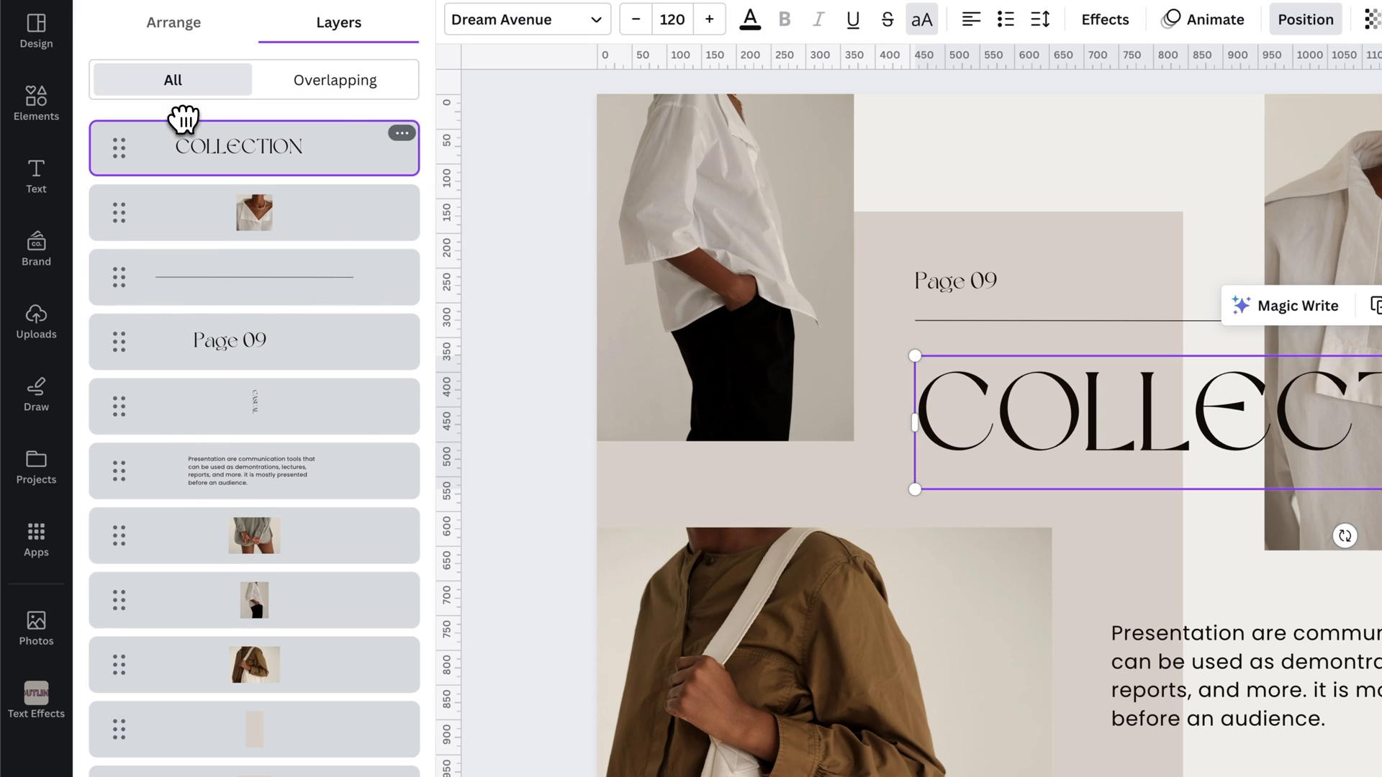
- Reorder the layers so the COLLECTION heading sits above the necklace photo
{"action": "left_click", "coordinate": [255, 213]}
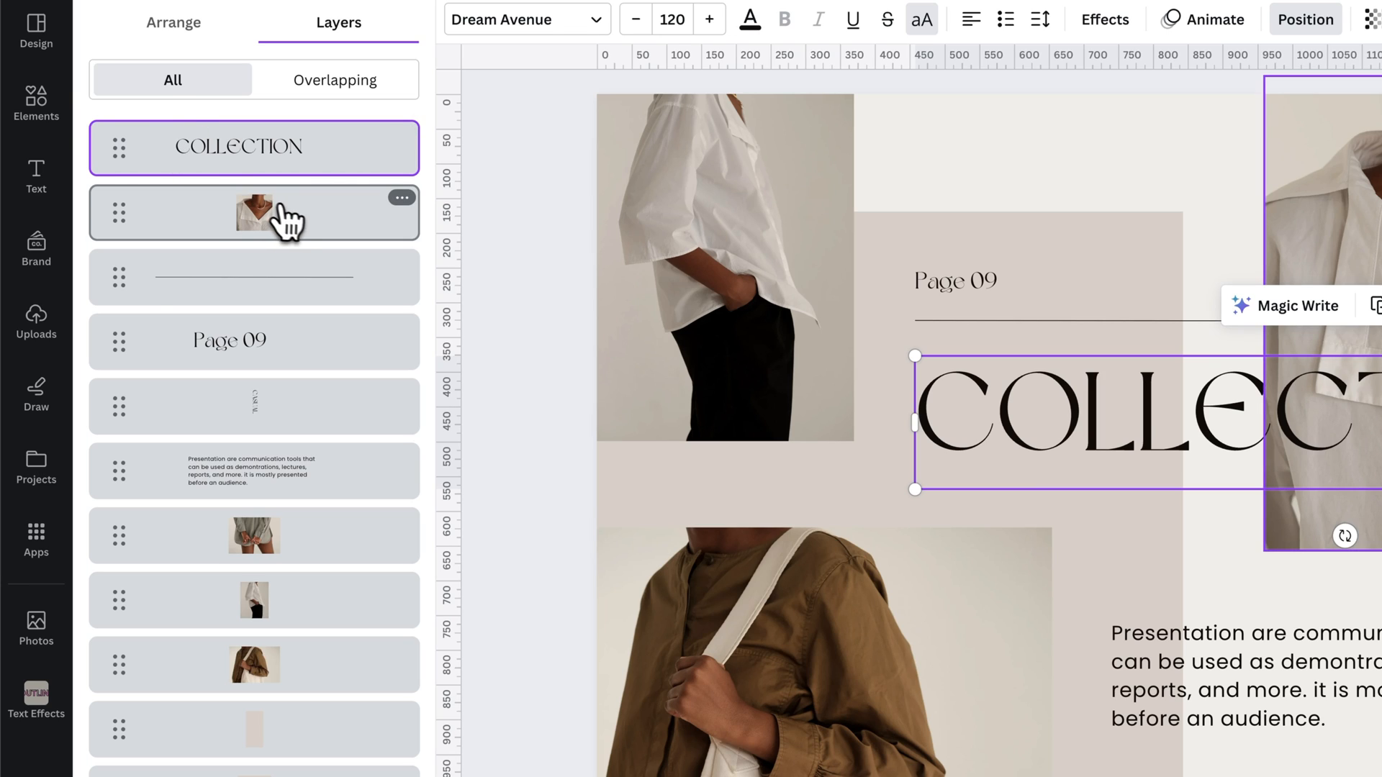
{"action": "left_click", "coordinate": [254, 213]}
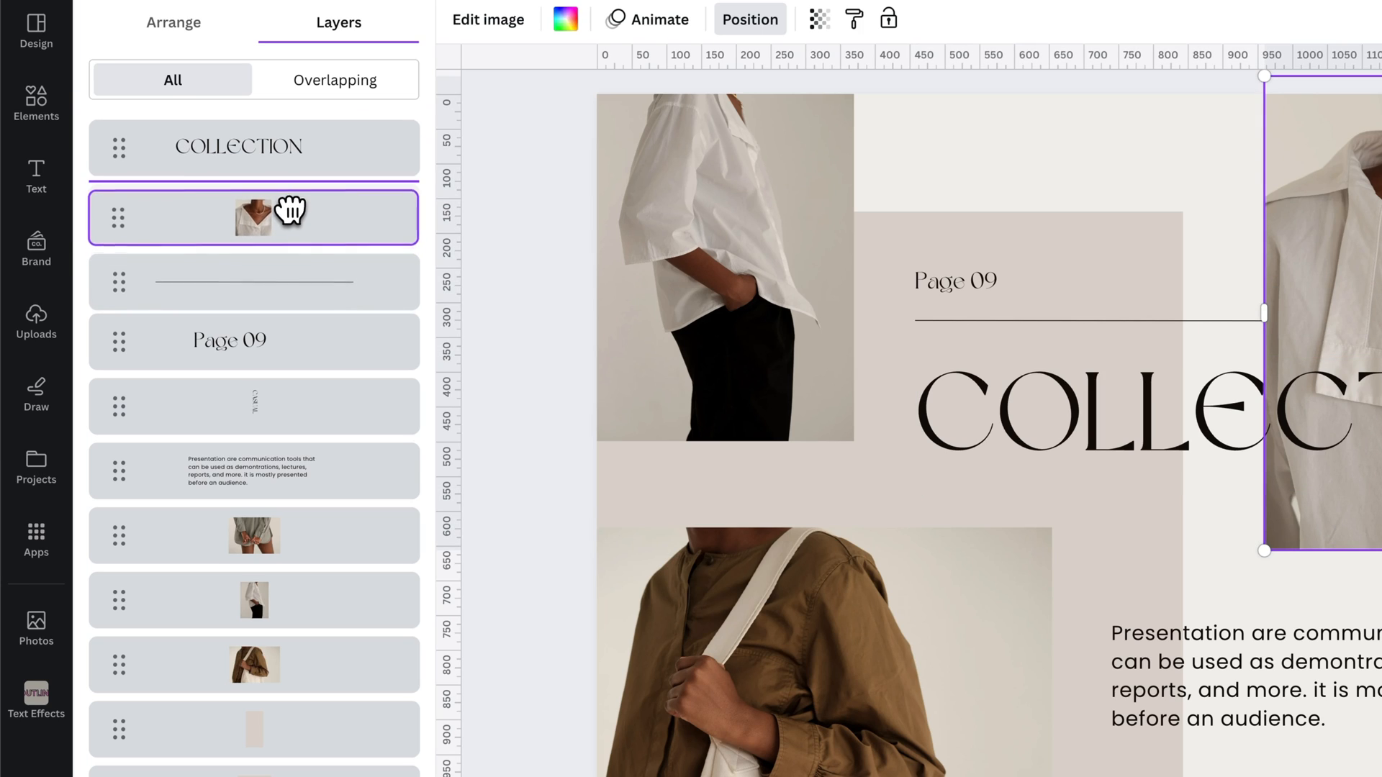
{"action": "left_click_drag", "start_coordinate": [253, 217], "coordinate": [253, 311]}
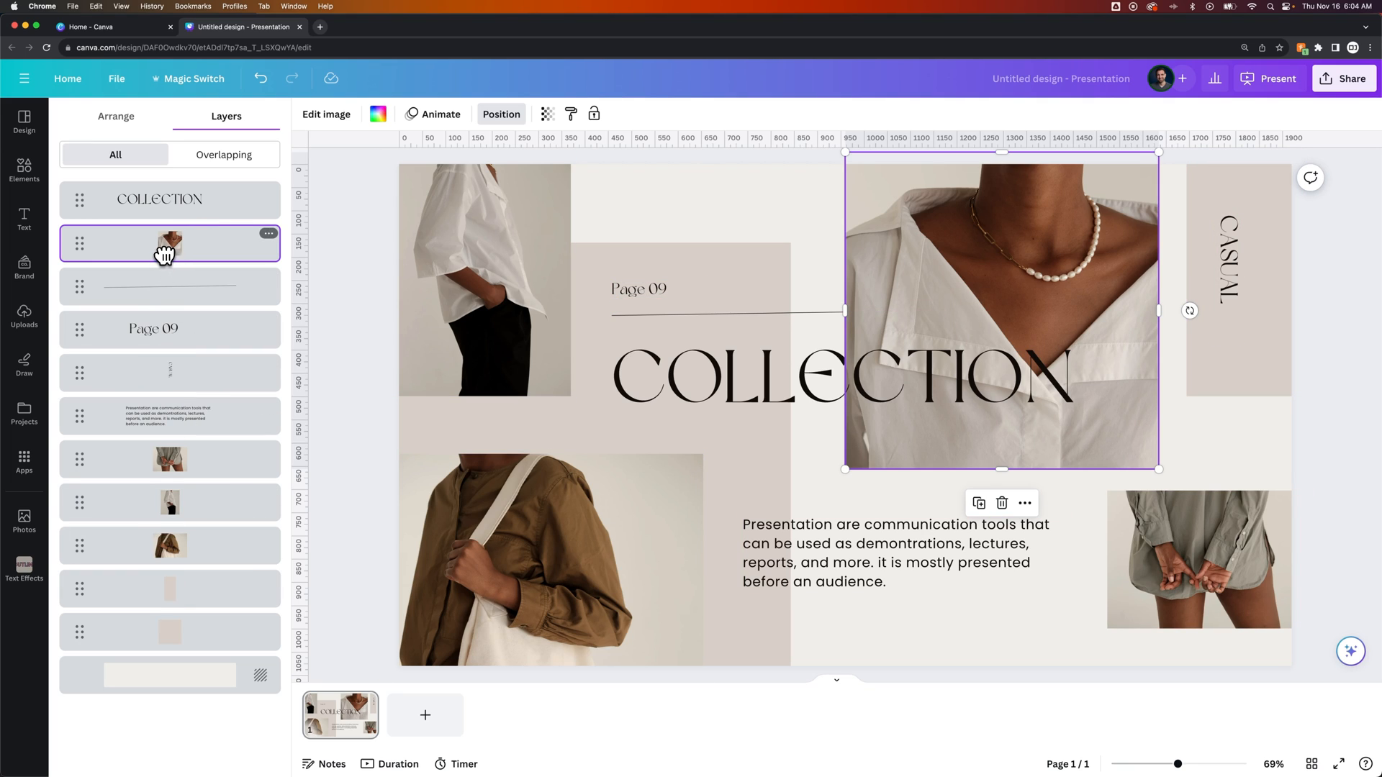
{"action": "left_click", "coordinate": [170, 458]}
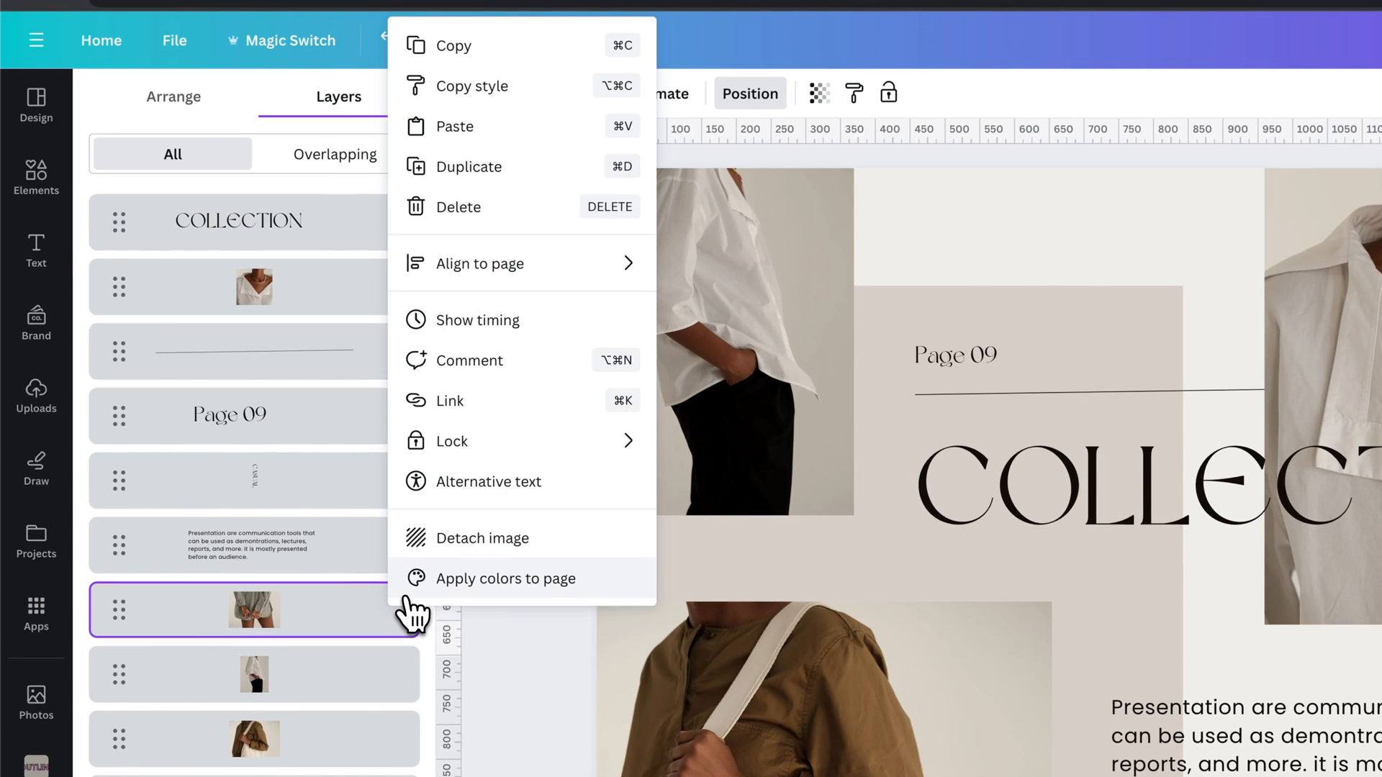
{"action": "mouse_move", "coordinate": [411, 615]}
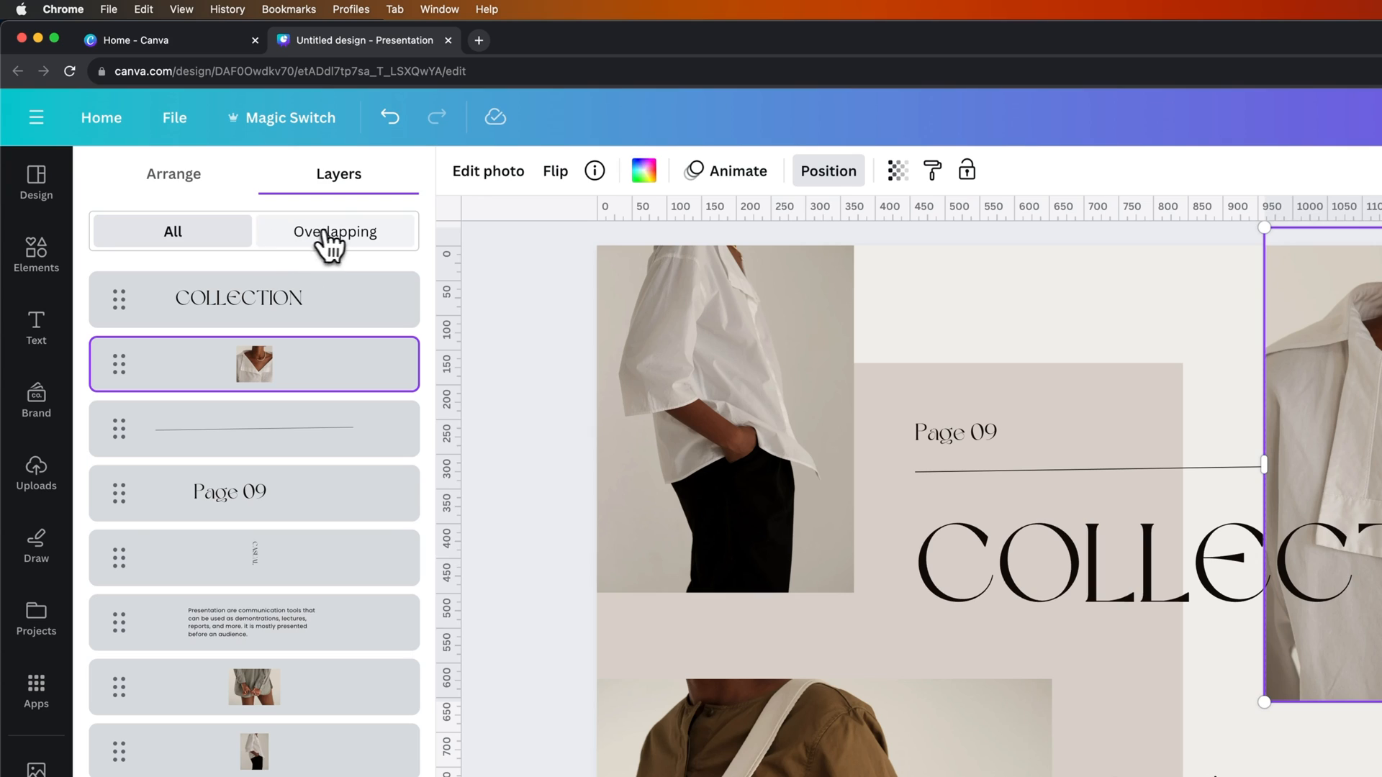
- Switch the layers list to the Overlapping filter for the selected photo
{"action": "left_click", "coordinate": [334, 230]}
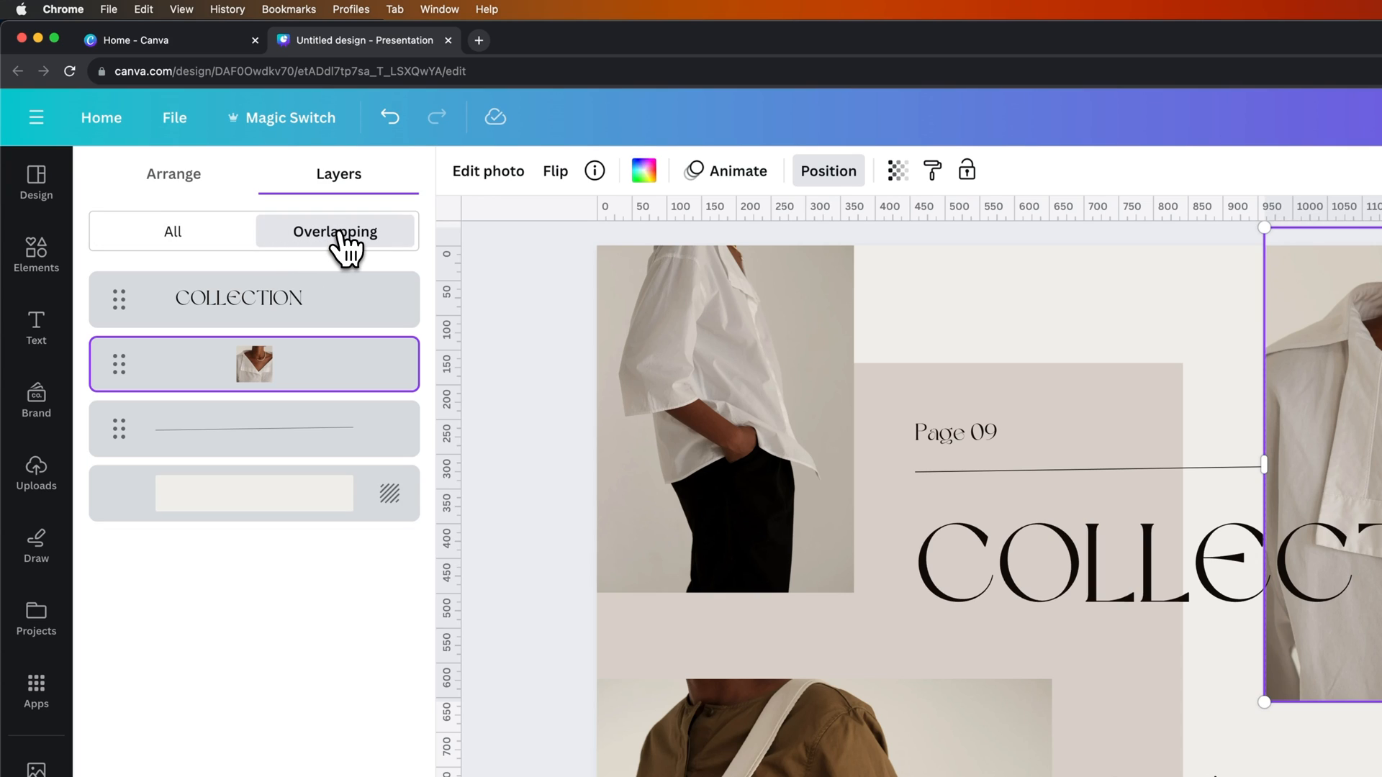
{"action": "mouse_move", "coordinate": [343, 251]}
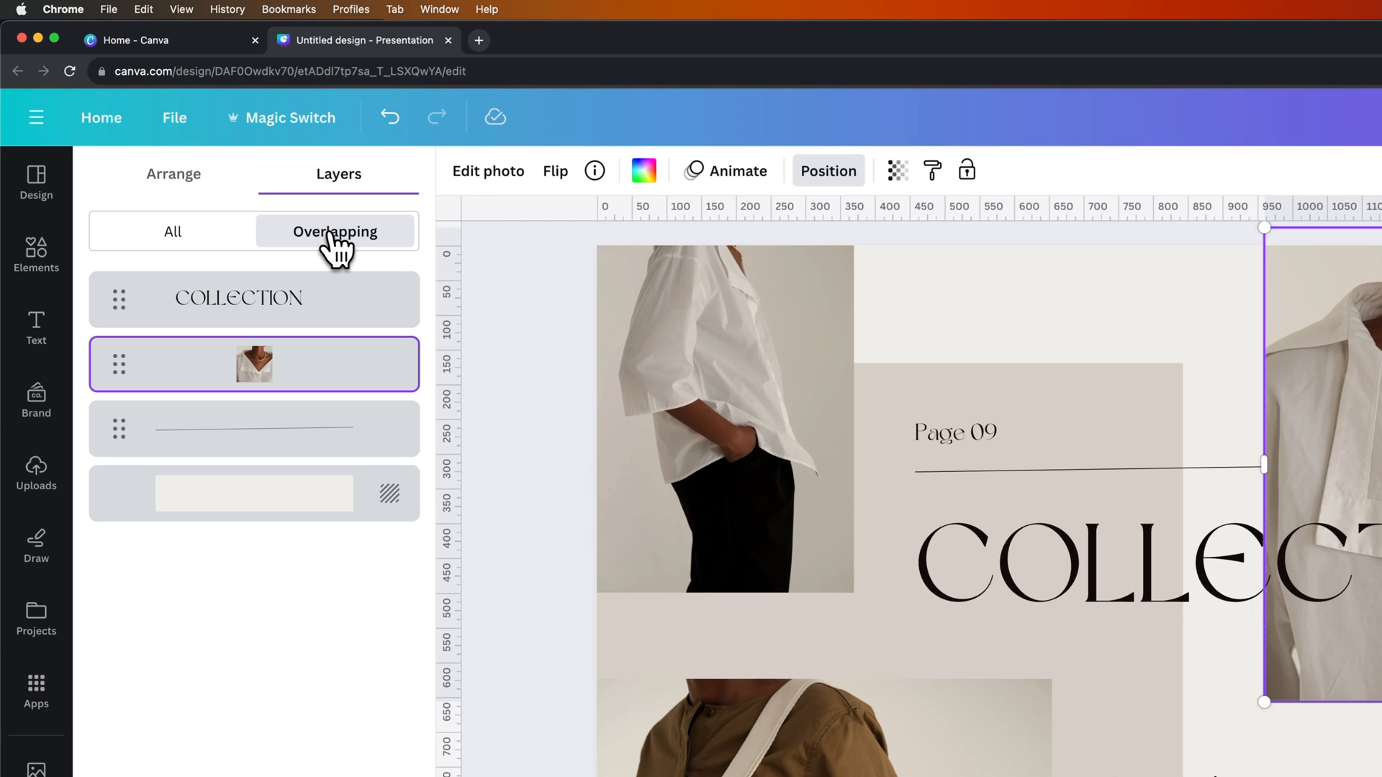
{"action": "left_click", "coordinate": [253, 298]}
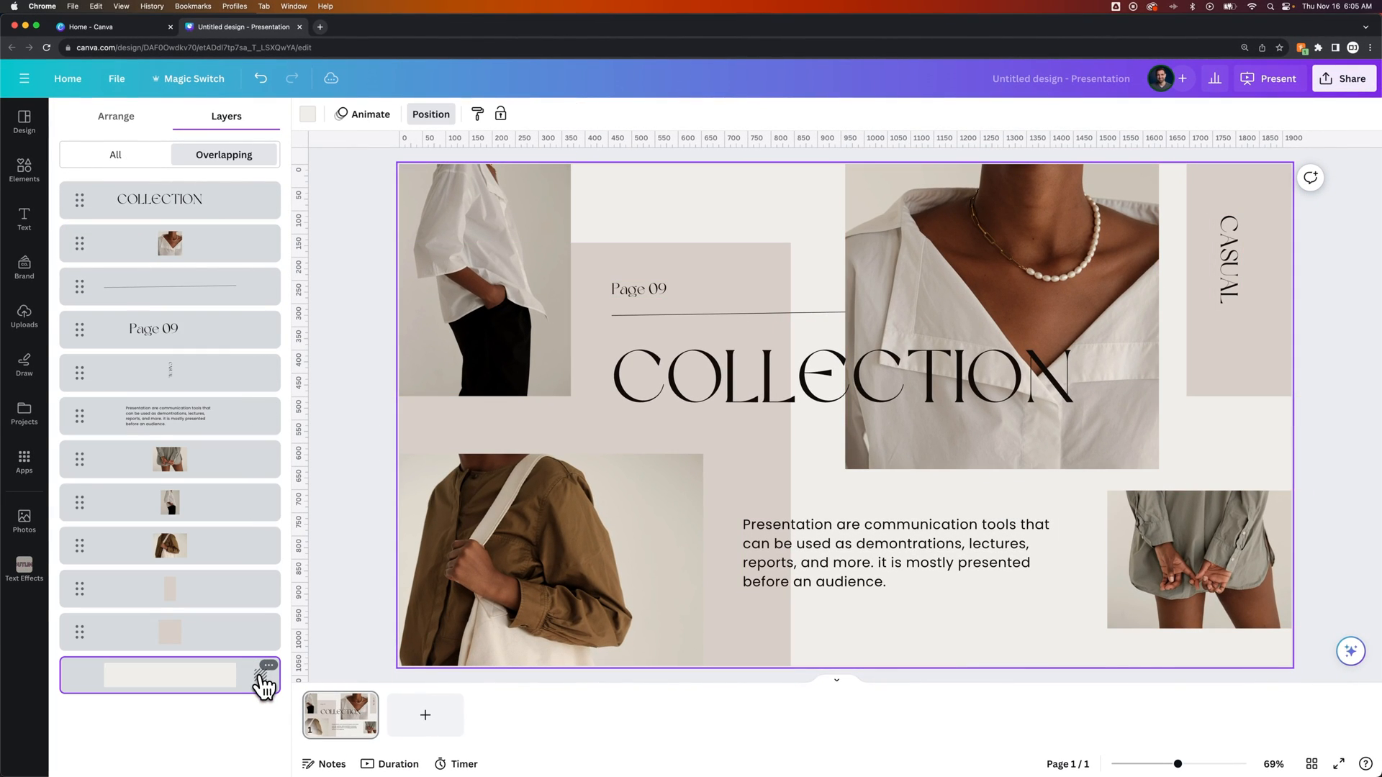
- Select the slide background layer so every element above it is listed
{"action": "left_click", "coordinate": [268, 667]}
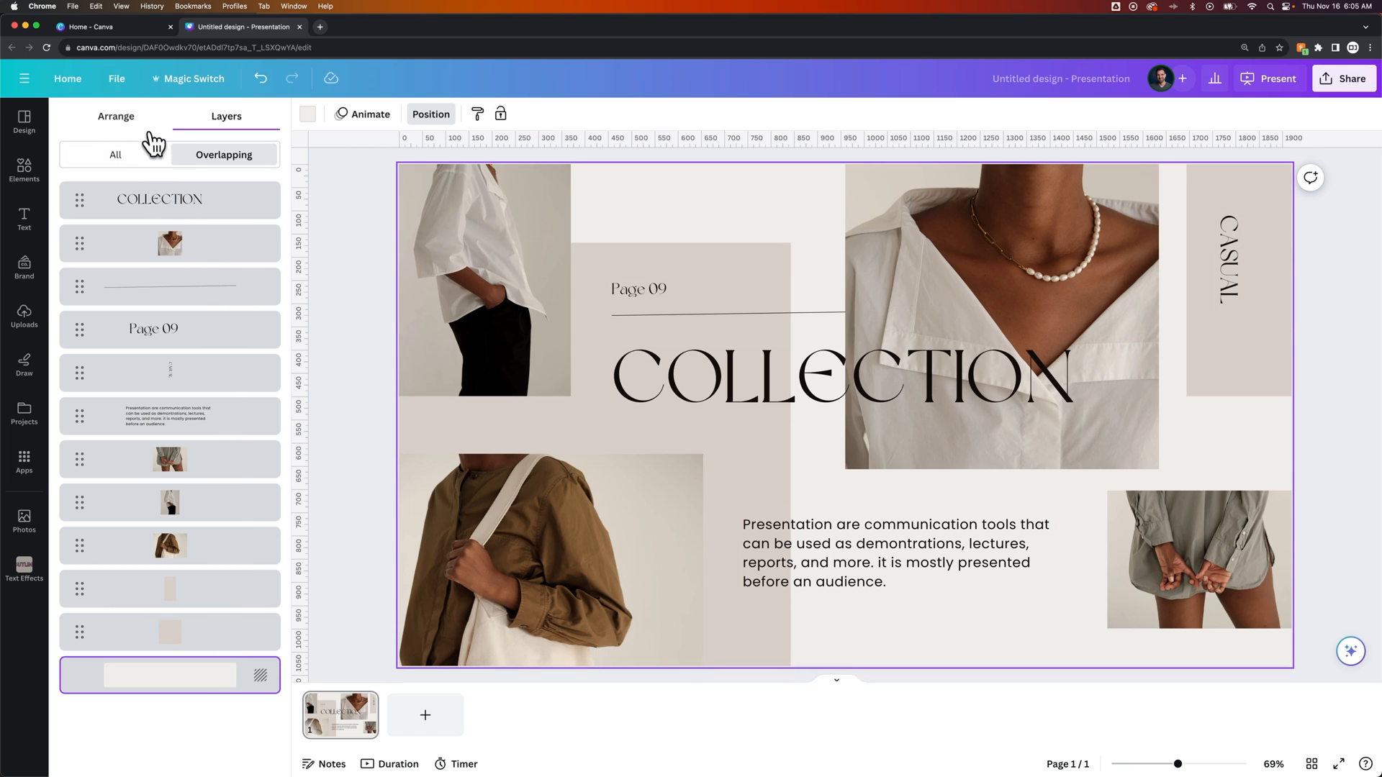
{"action": "left_click", "coordinate": [25, 121]}
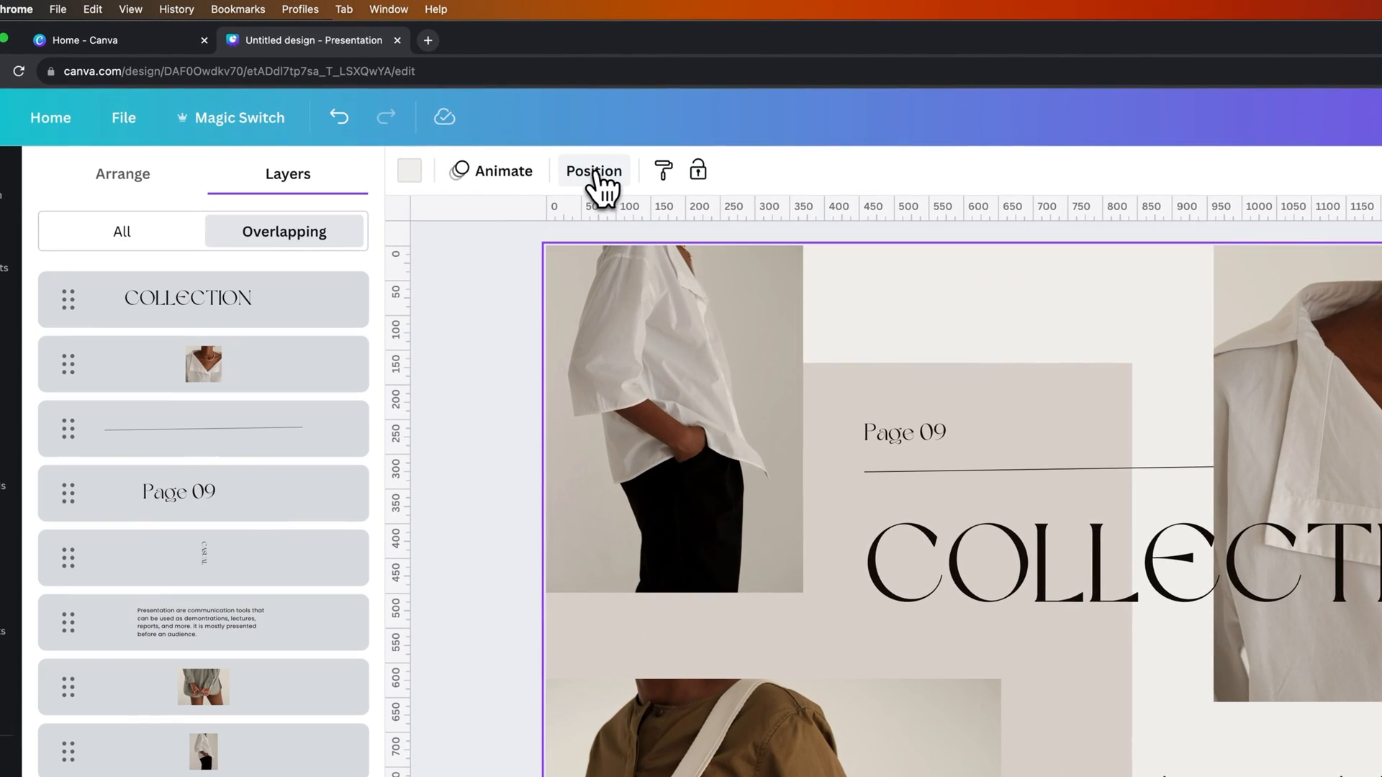
{"action": "left_click", "coordinate": [122, 174]}
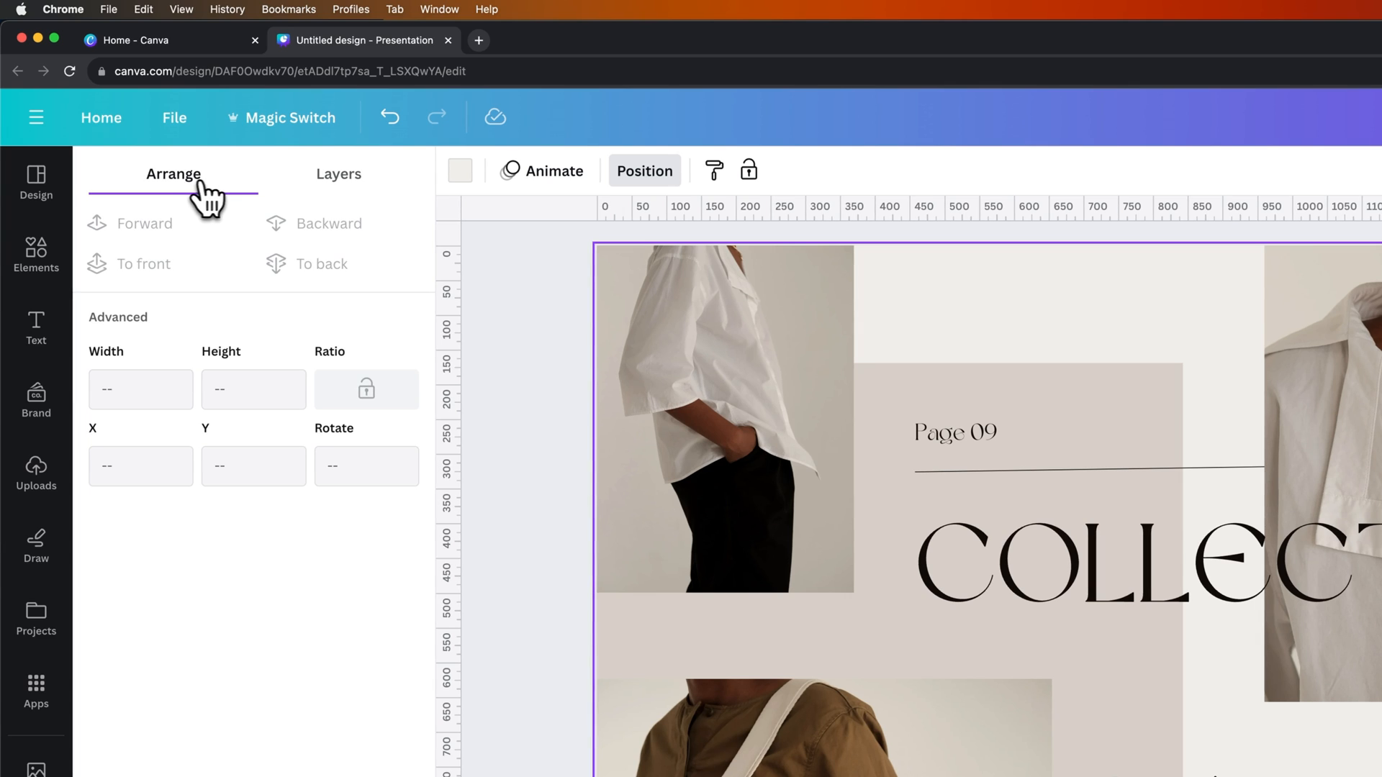
{"action": "left_click", "coordinate": [338, 175]}
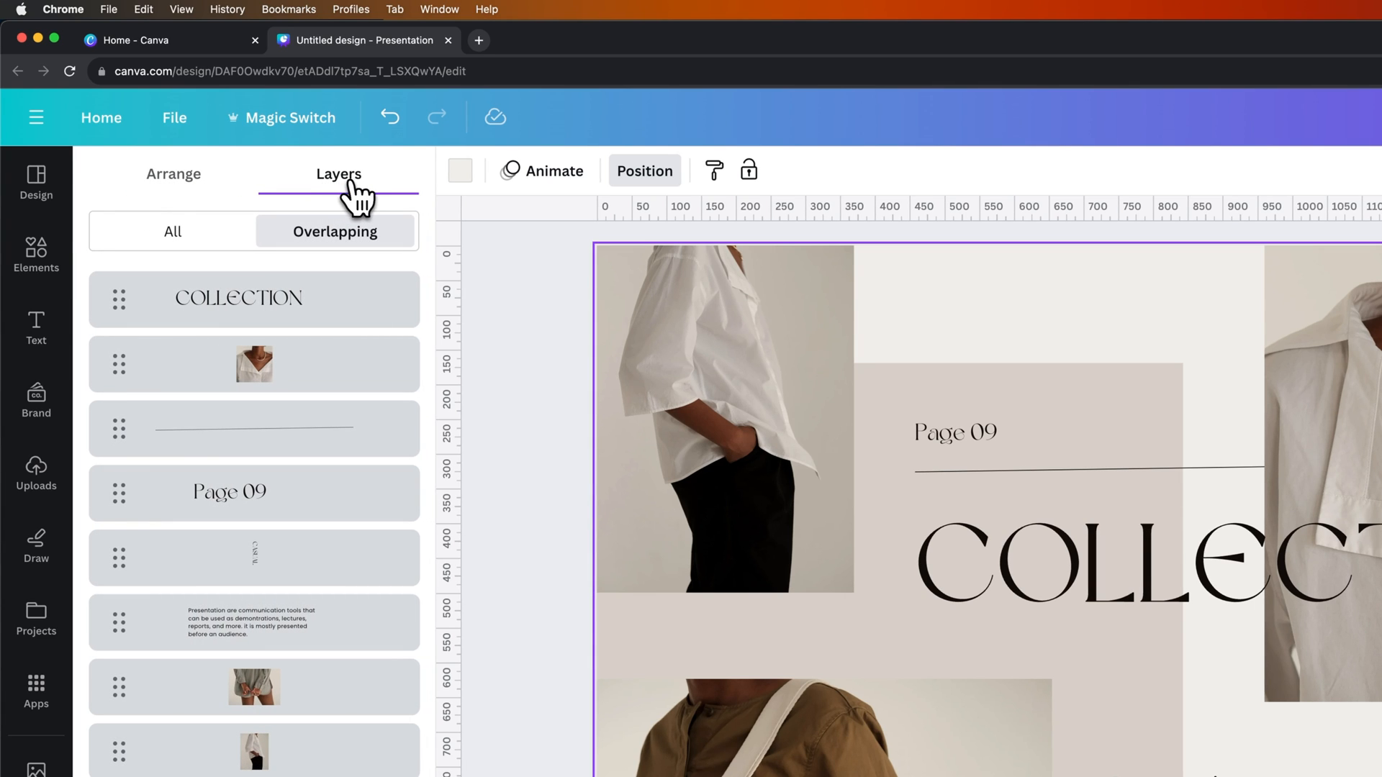